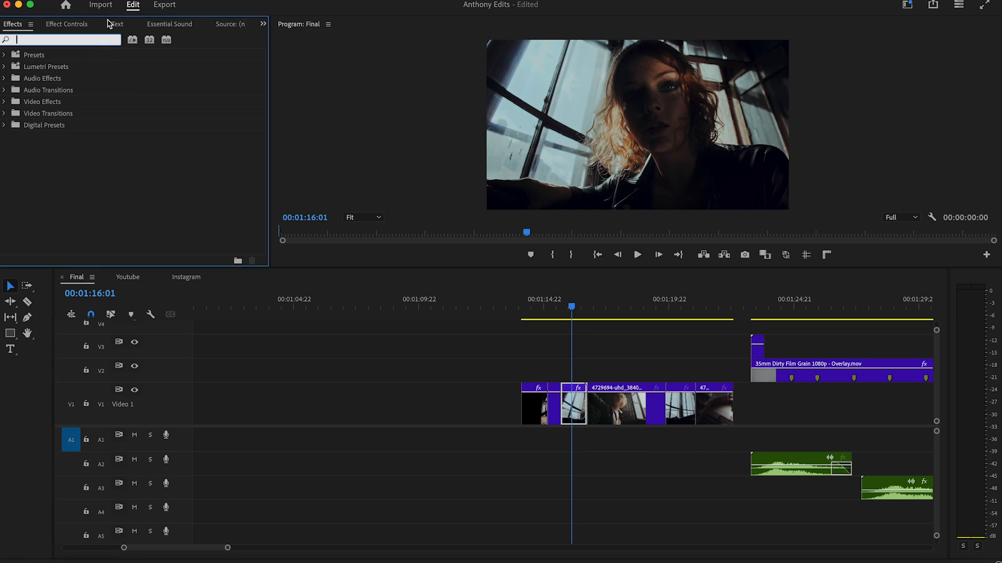
Step: Apply the Arithmetic effect to the clip and change its operator for a red, posterized look
text(ari)
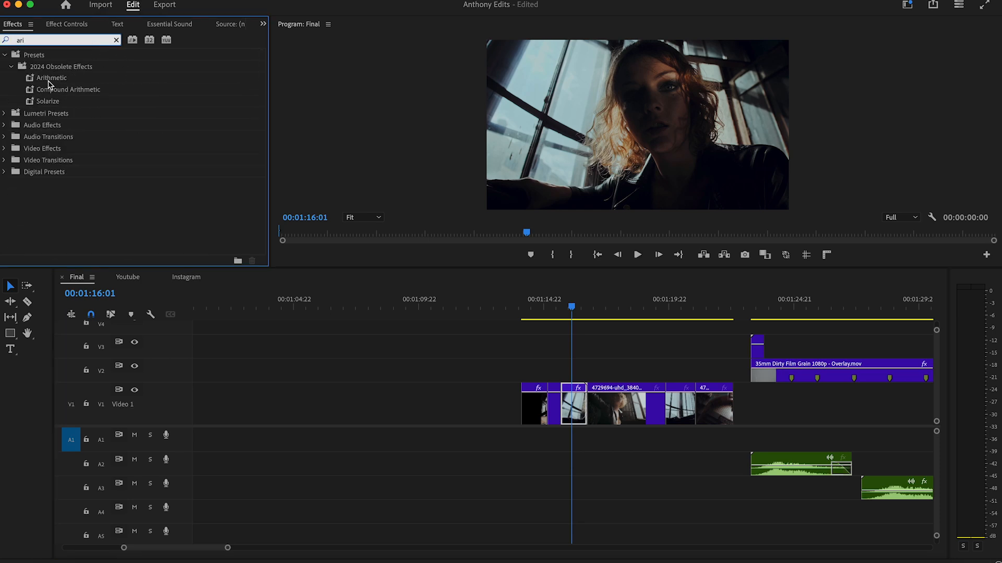
click(64, 24)
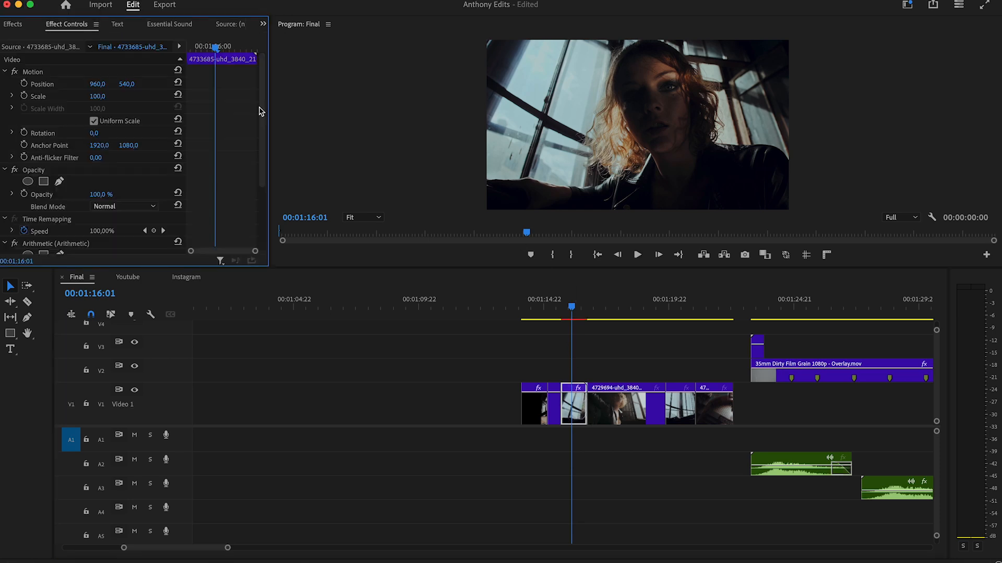
click(123, 173)
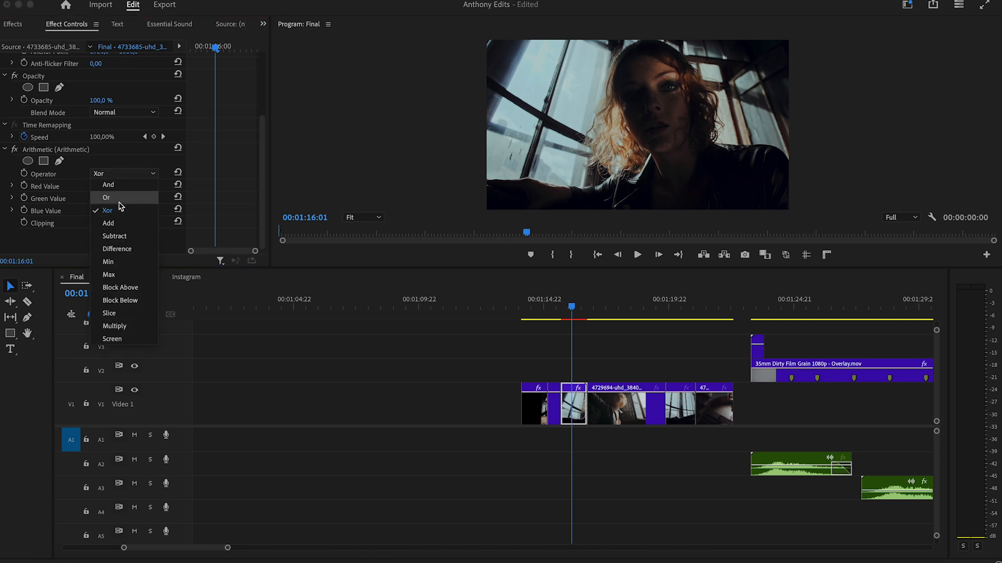
click(107, 197)
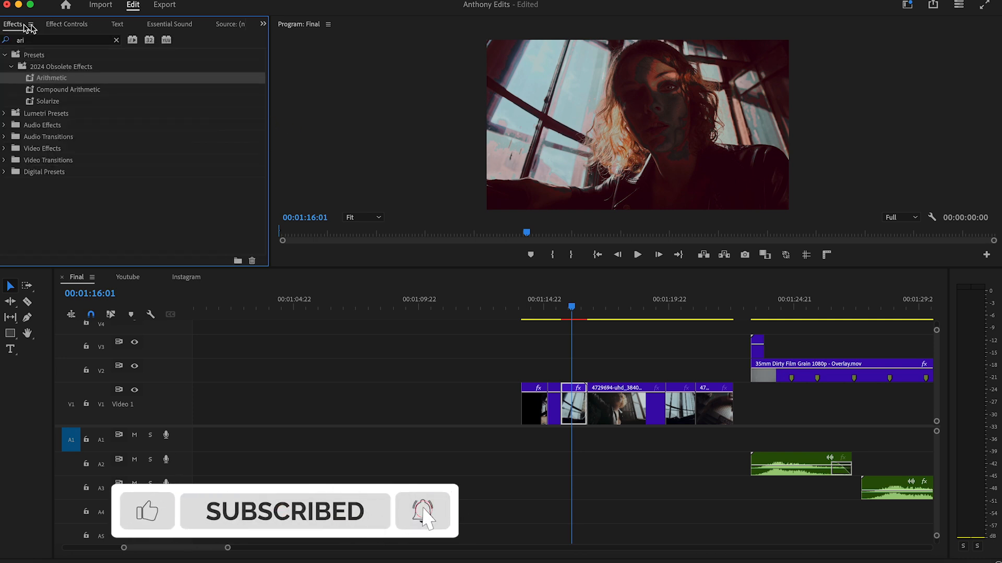
Step: Drop Brightness & Contrast onto the first short clip and select it for keyframing
text(bright)
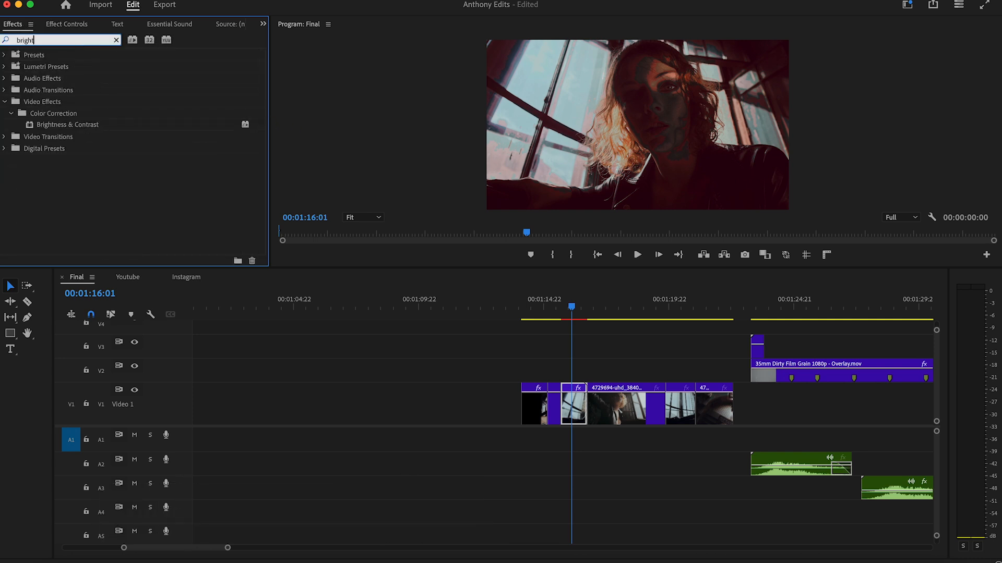
drag(68, 124, 535, 409)
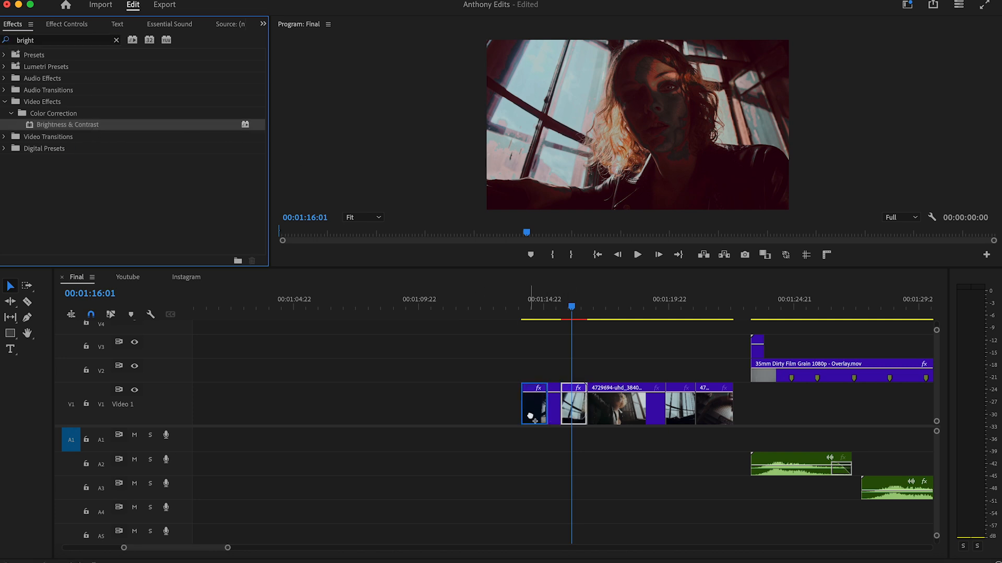
click(552, 412)
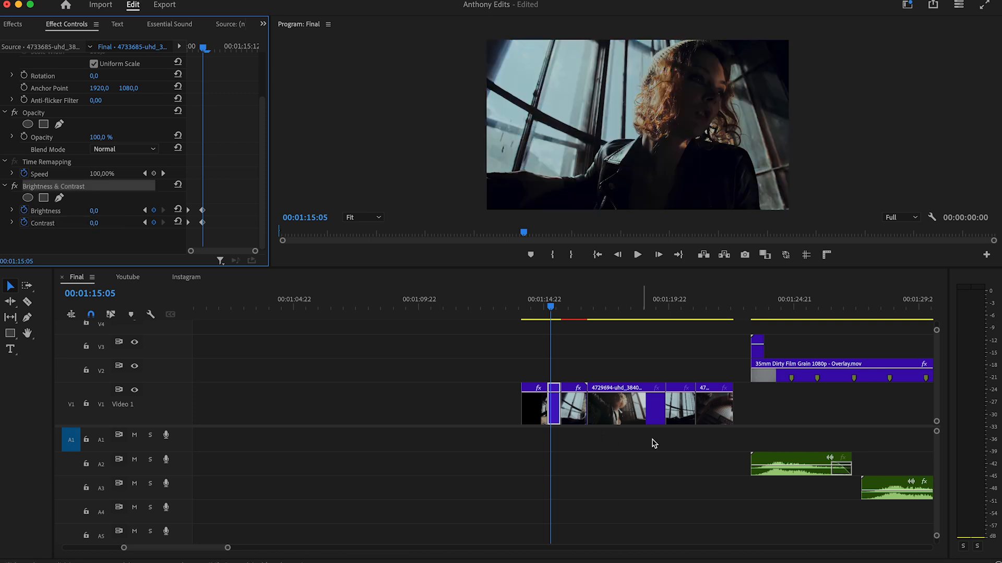
Step: Line the film grain overlay up over the V1 clips and shift an adjustment layer toward them
drag(757, 358, 668, 367)
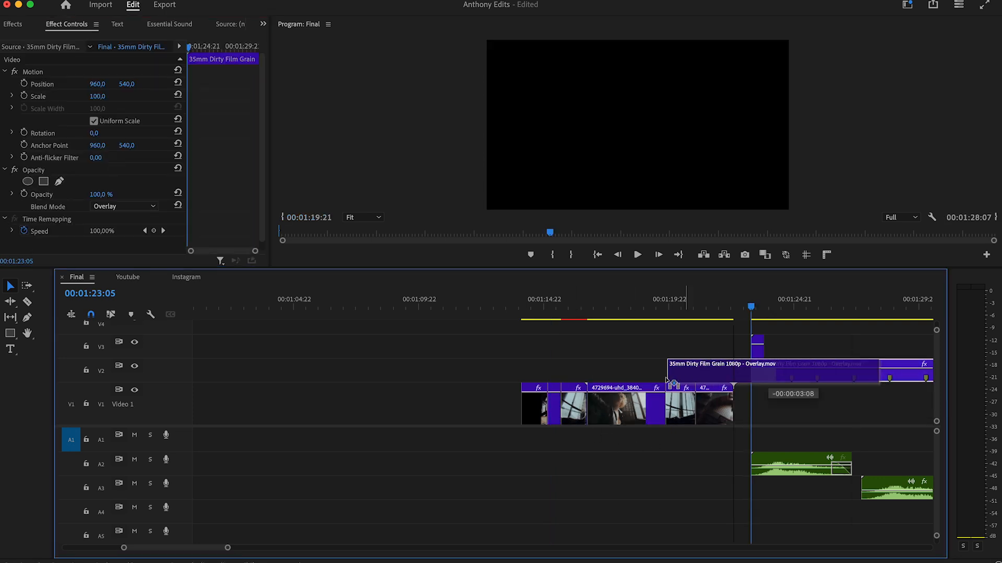
click(575, 309)
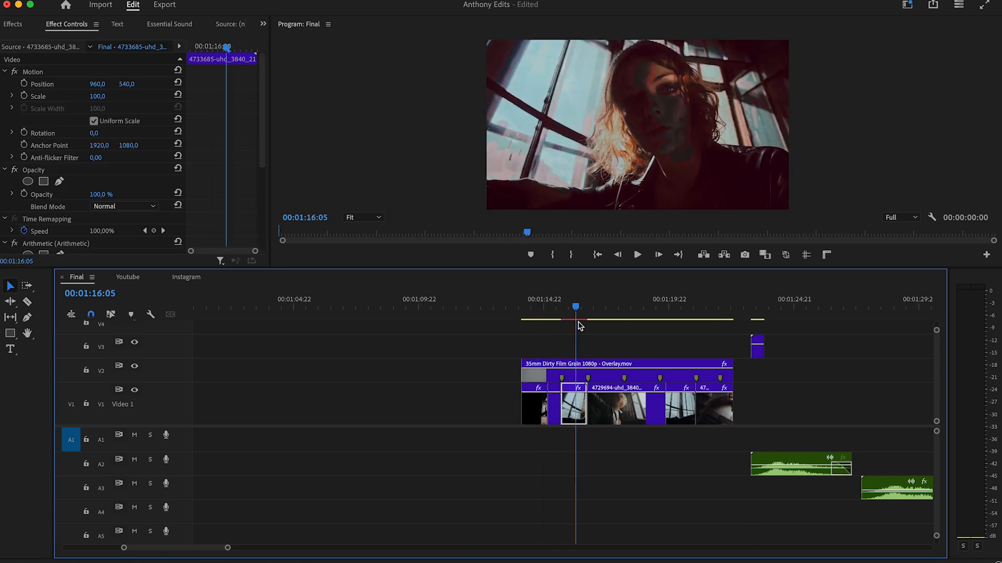
click(584, 366)
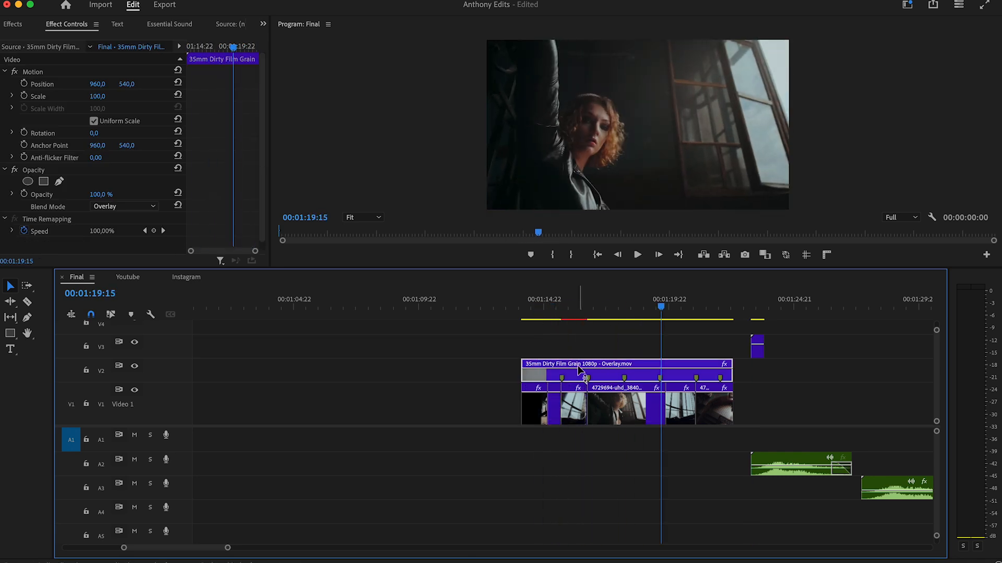
mouse_move(778, 348)
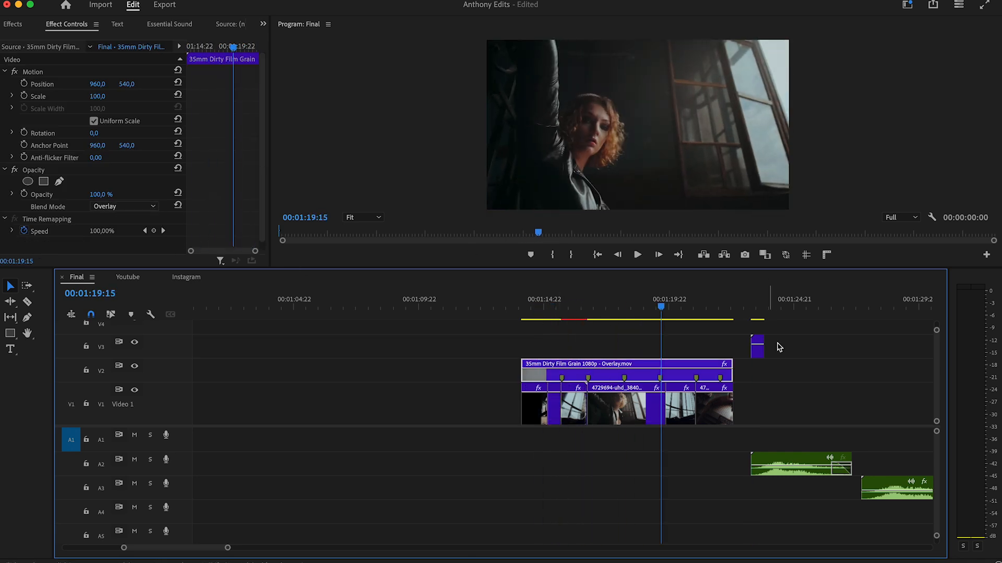
drag(757, 345, 554, 348)
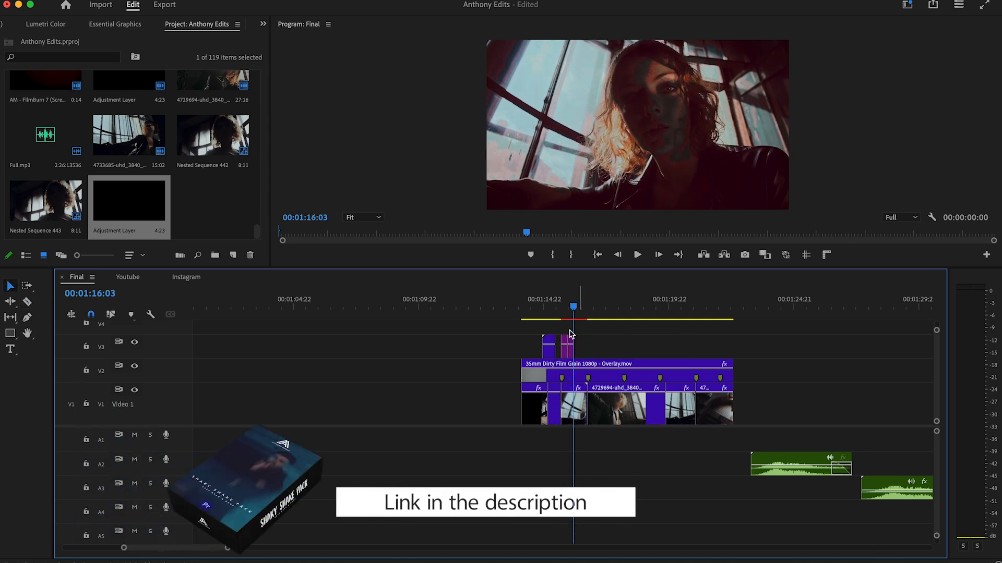
Step: Pick the AM-Hard Shake preset and place another adjustment layer further along V3
click(11, 21)
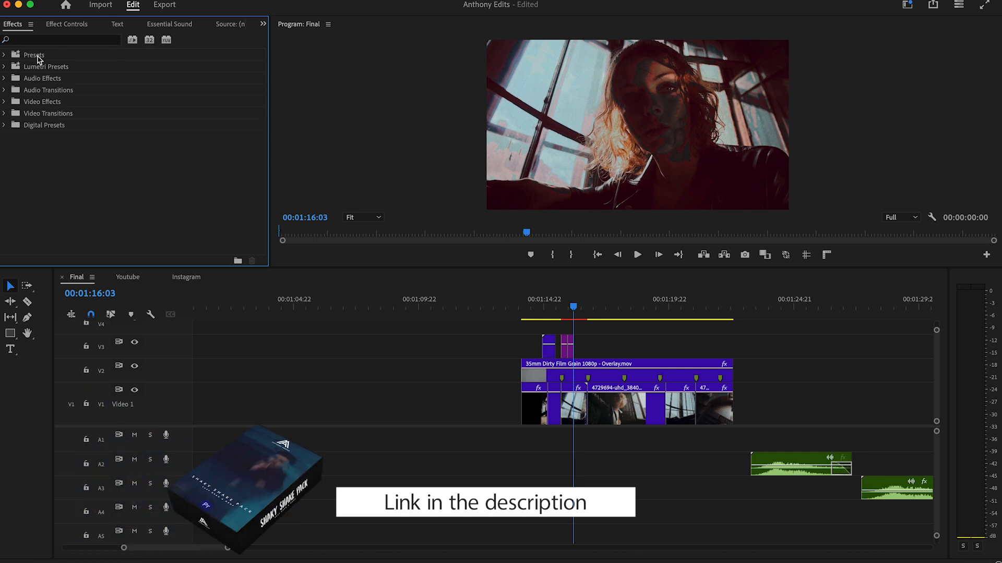
click(7, 55)
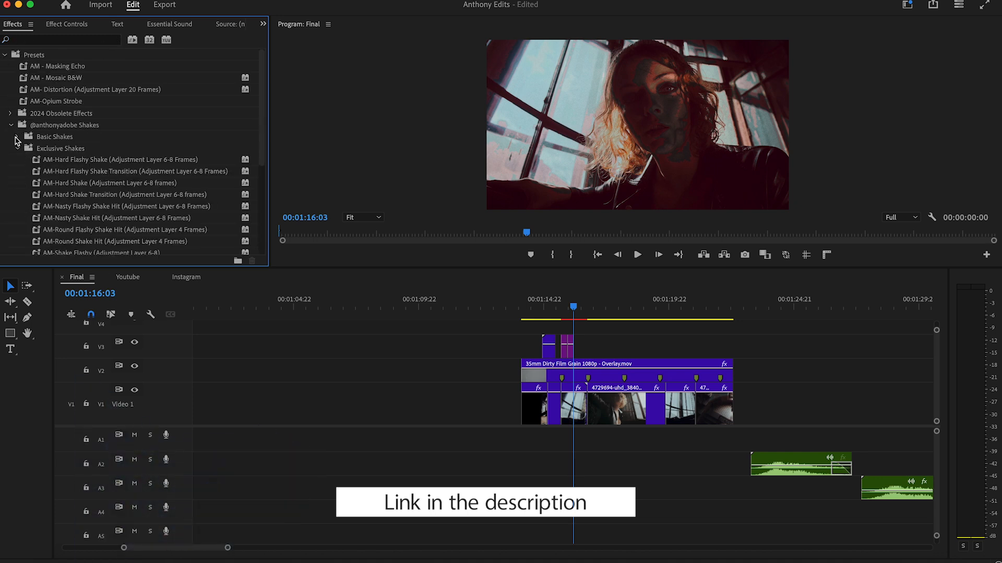
scroll(down, 3)
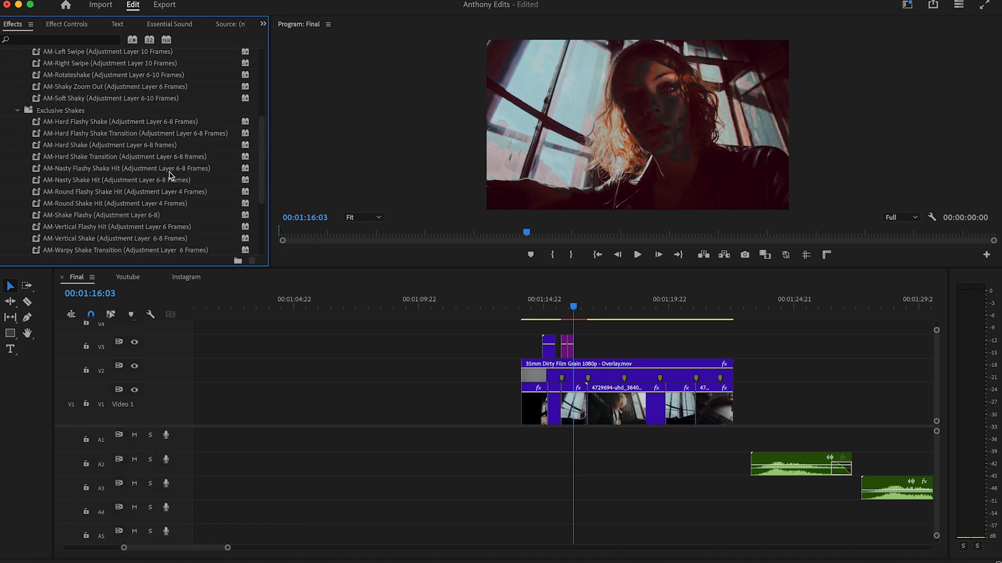
click(126, 168)
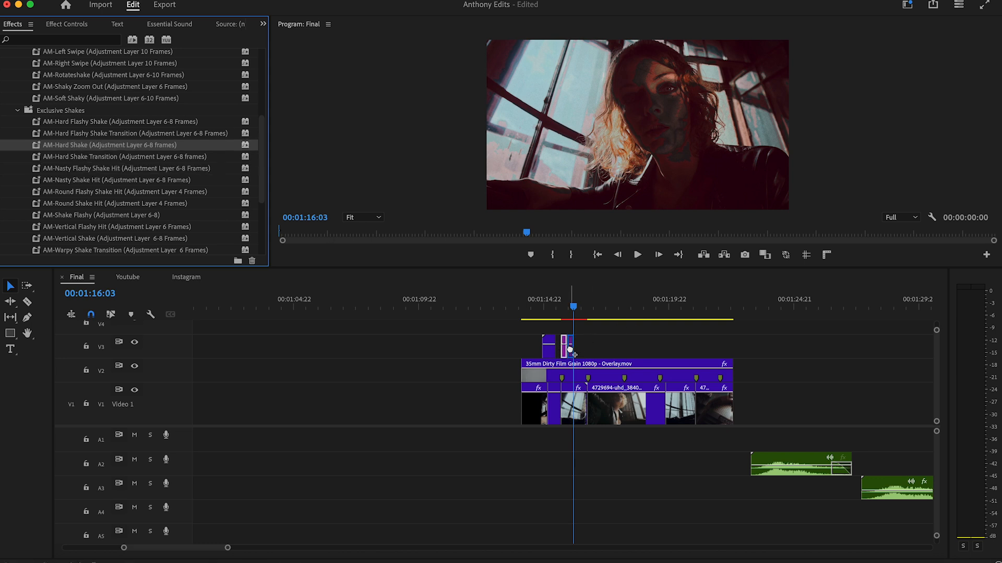
mouse_move(568, 345)
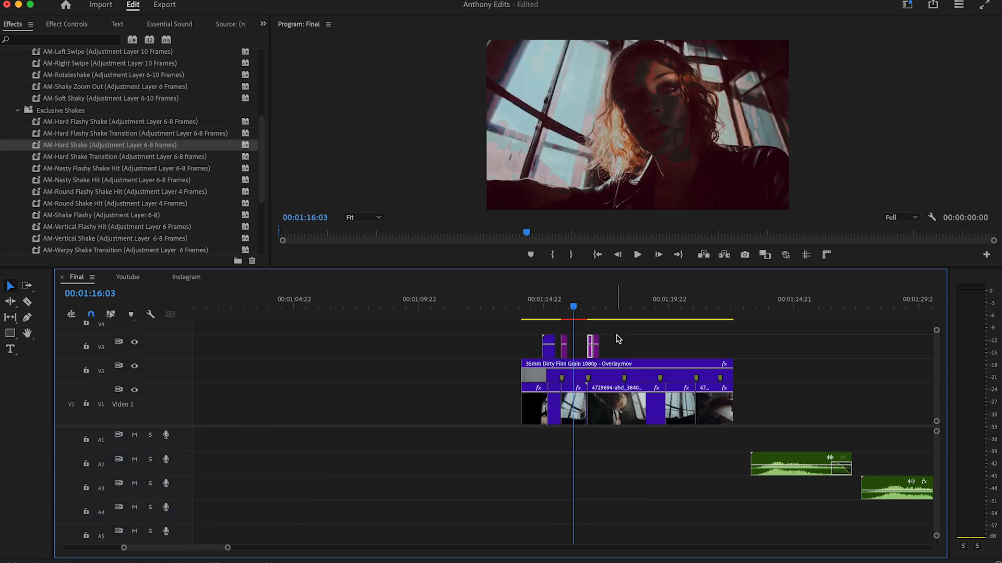
drag(600, 345, 624, 345)
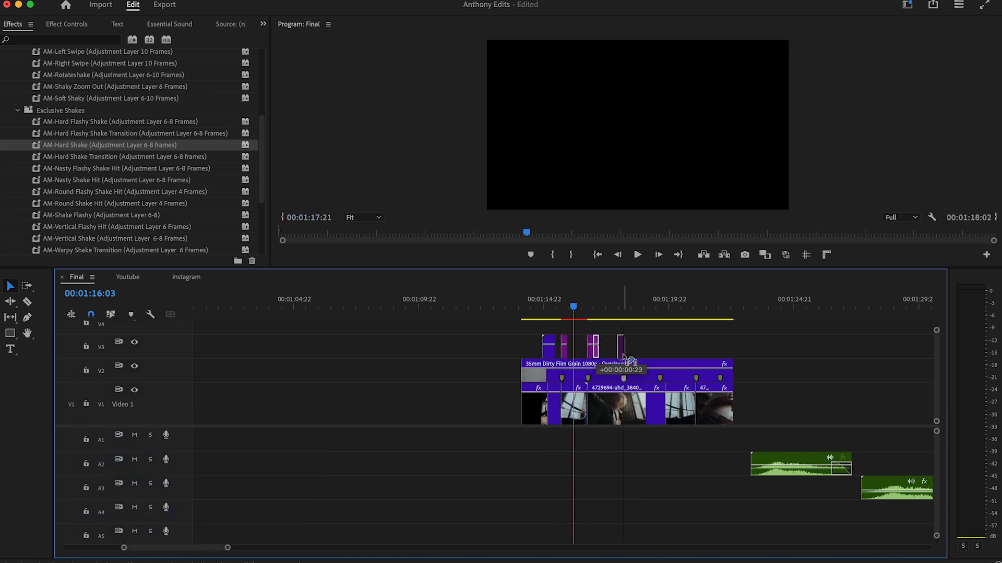